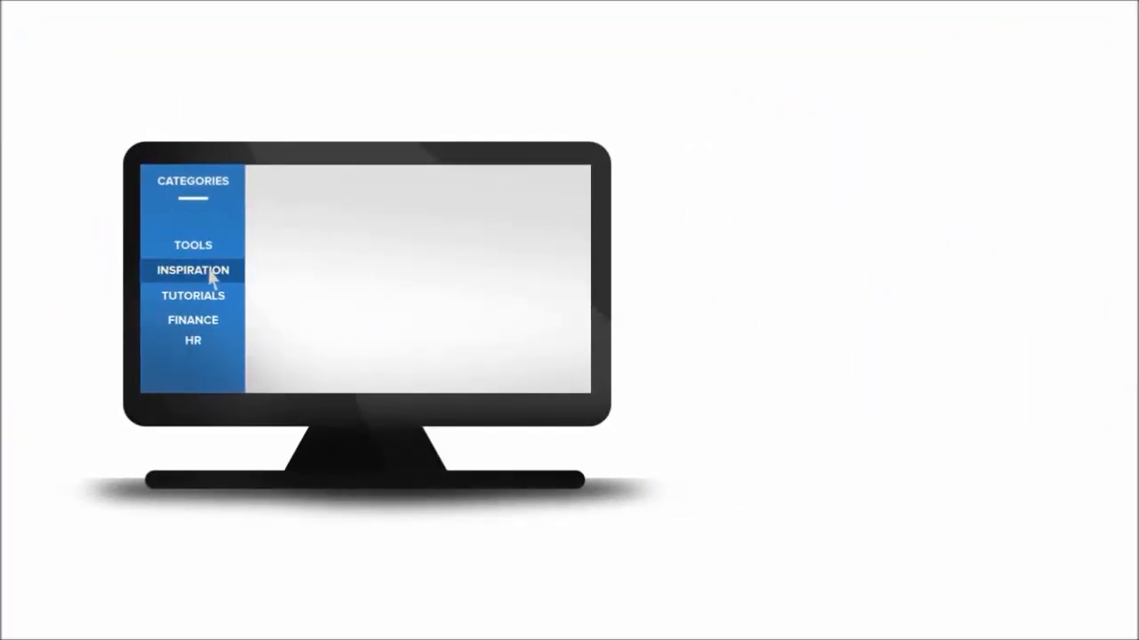
# Step: View the Rocker Creative bookmark details, then return to the All Bookmarks list with comment and like counts
pyautogui.click(192, 271)
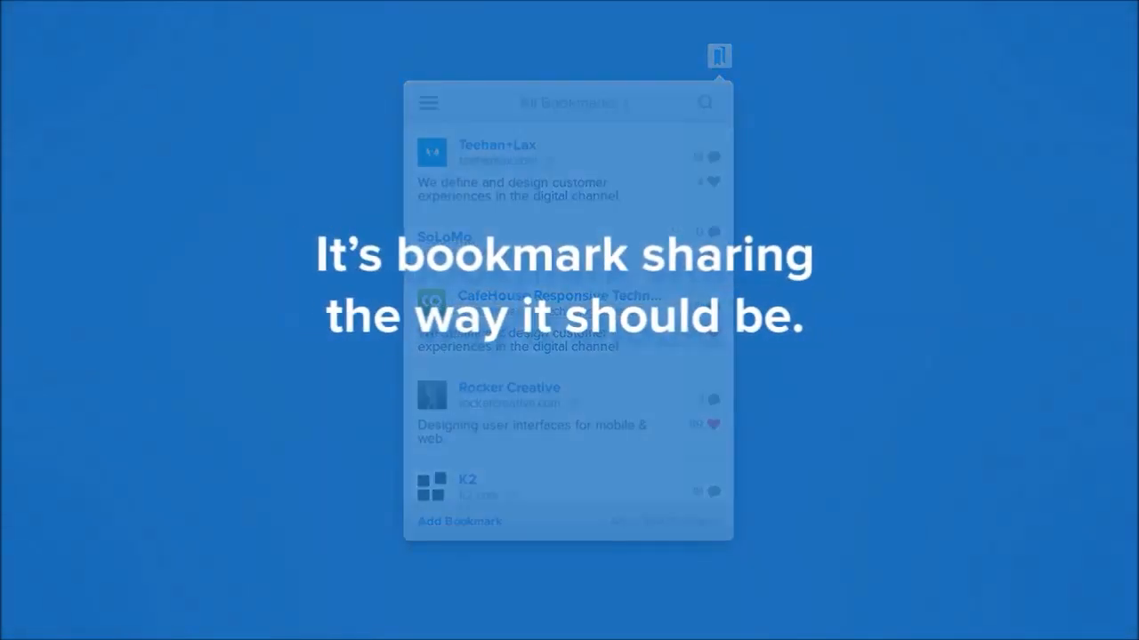
pyautogui.click(509, 395)
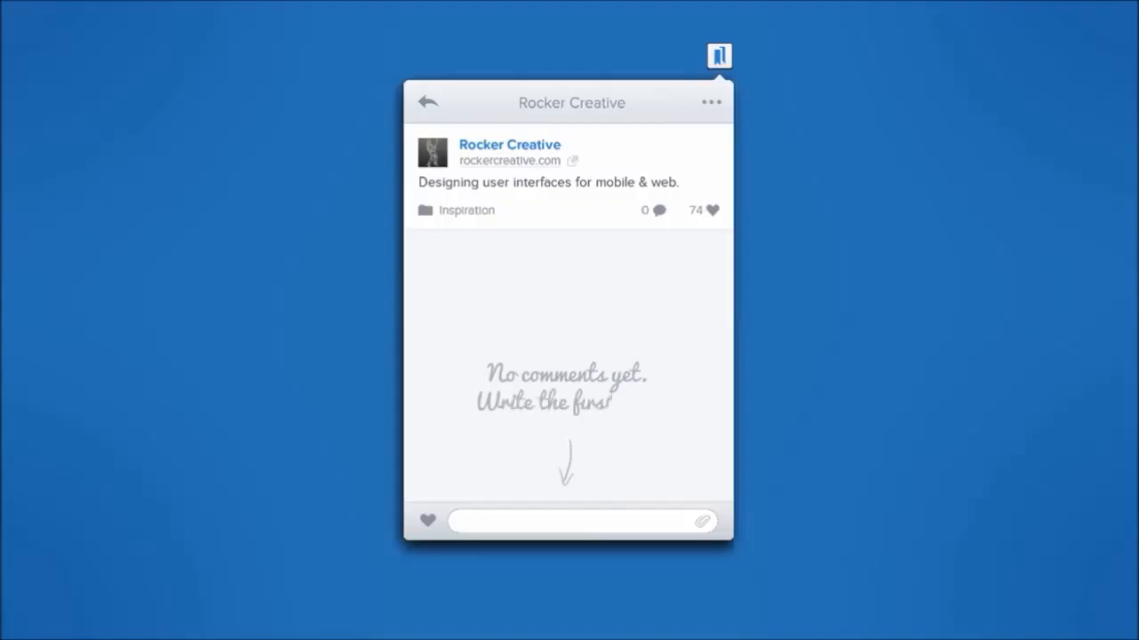
pyautogui.click(427, 100)
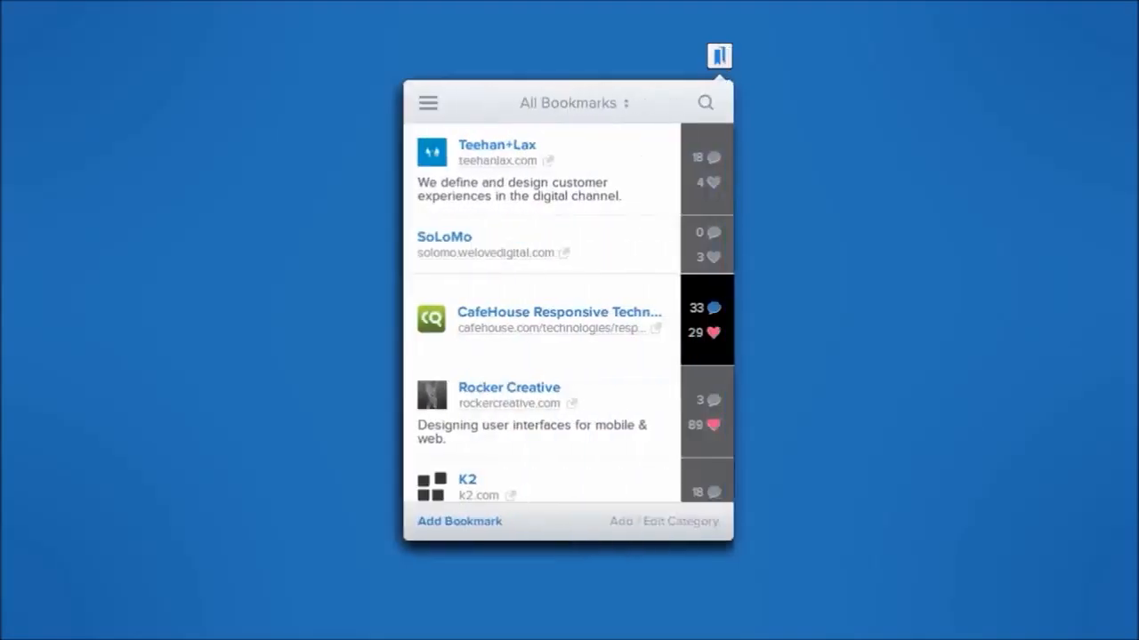